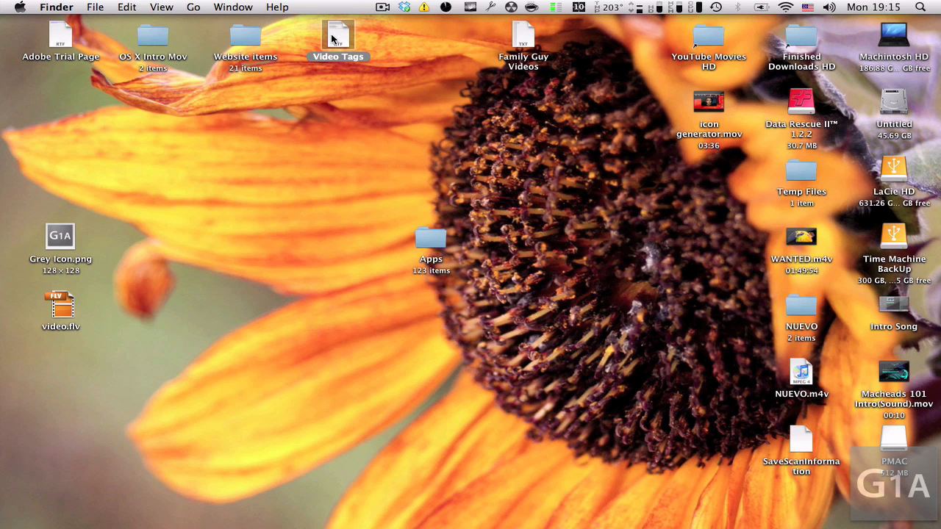
Get Info on the Video Tags desktop file from its context menu.
{"action": "right_click", "coordinate": [338, 37]}
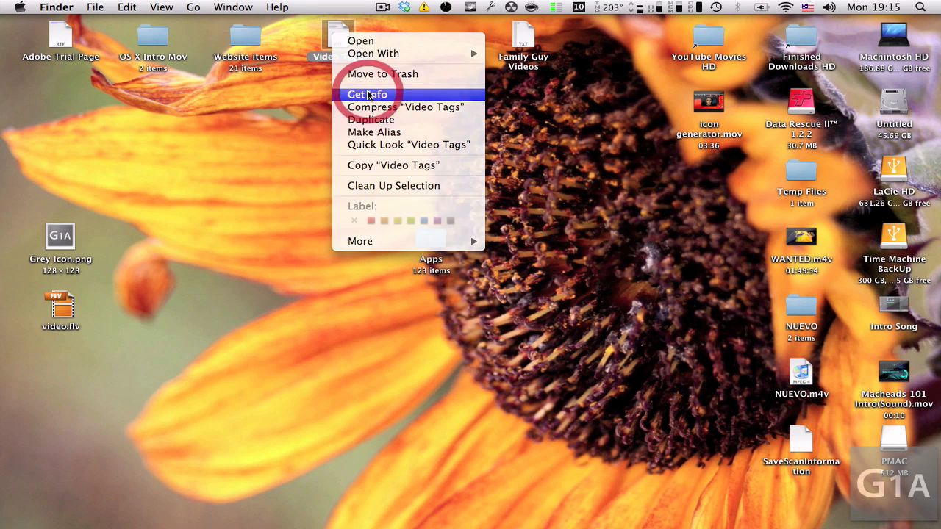
{"action": "left_click", "coordinate": [367, 94]}
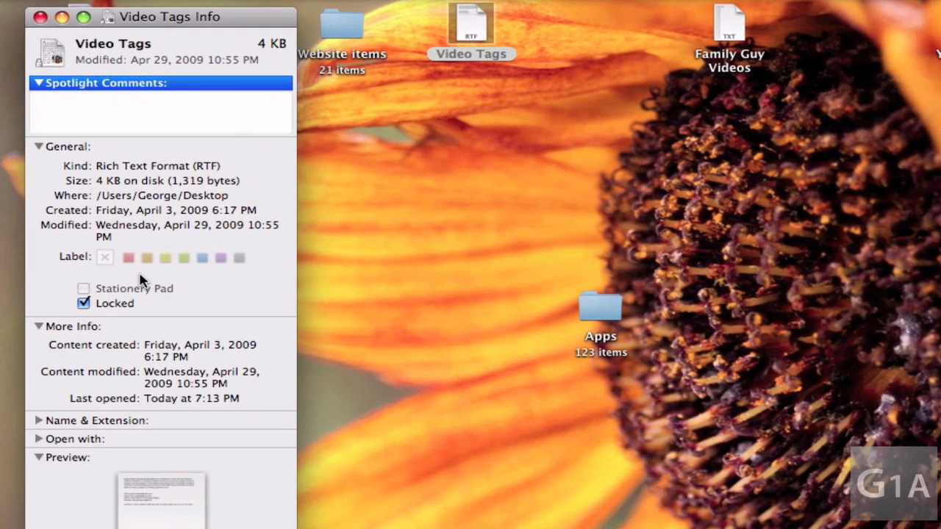
{"action": "mouse_move", "coordinate": [647, 130]}
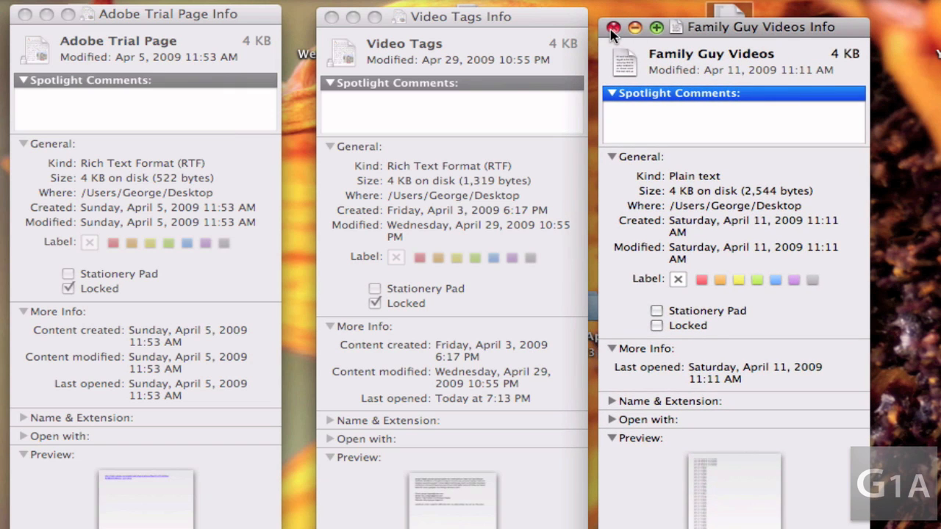
Close the Family Guy Videos info window, leaving Adobe Trial Page's open.
{"action": "left_click", "coordinate": [613, 27]}
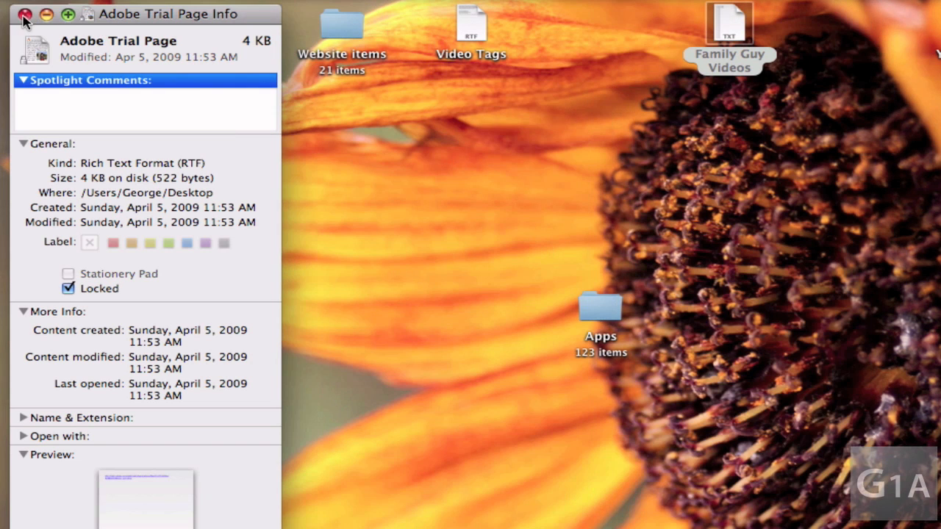
Close the Adobe Trial Page info window and shift the Desktop inspector slightly left.
{"action": "left_click", "coordinate": [24, 14]}
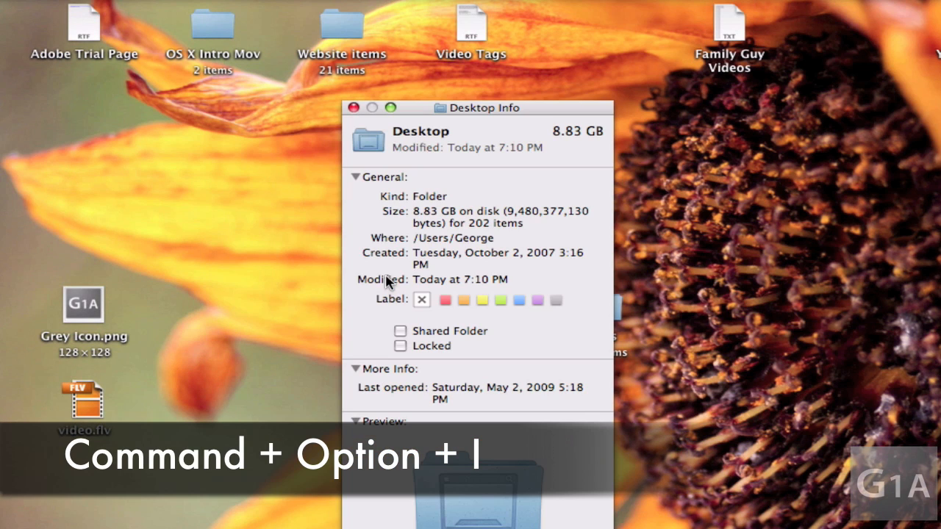
{"action": "left_click_drag", "start_coordinate": [486, 108], "coordinate": [412, 102]}
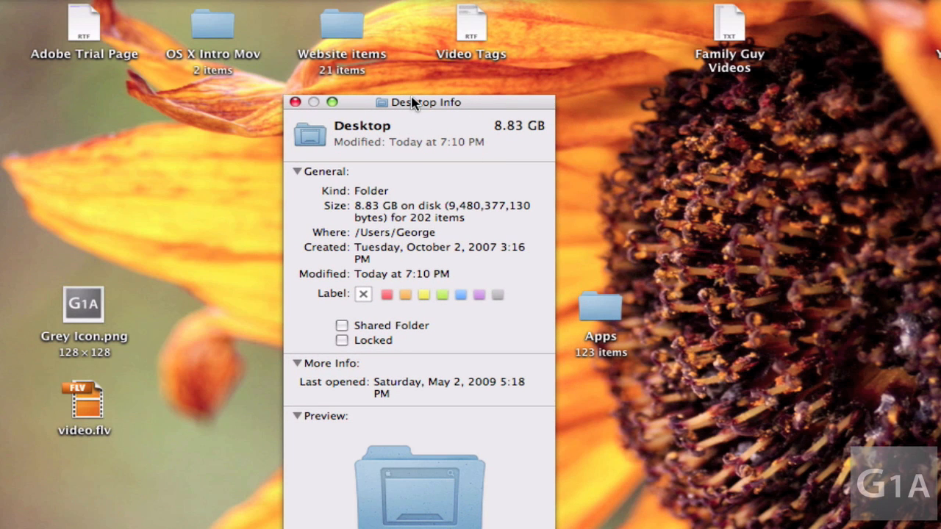
{"action": "mouse_move", "coordinate": [112, 36]}
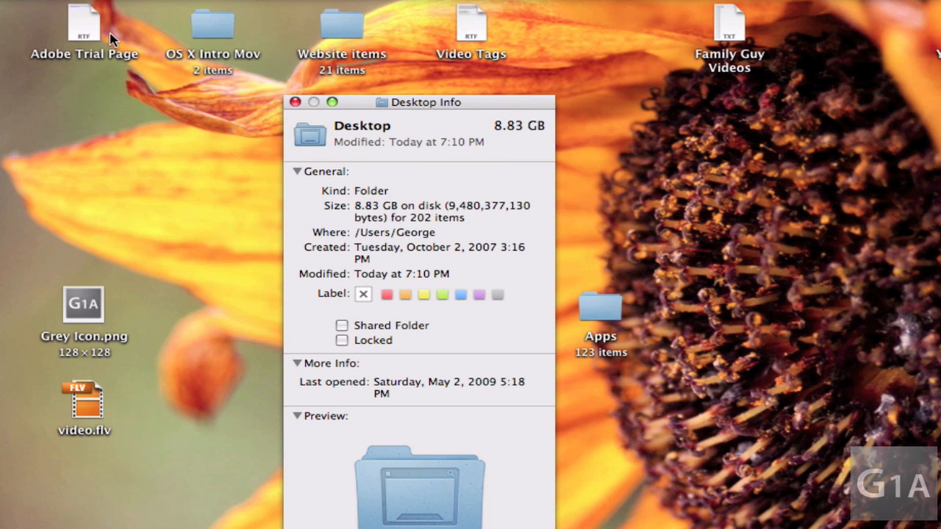
Select Adobe Trial Page, Video Tags, then Family Guy Videos so the inspector updates.
{"action": "left_click", "coordinate": [84, 26]}
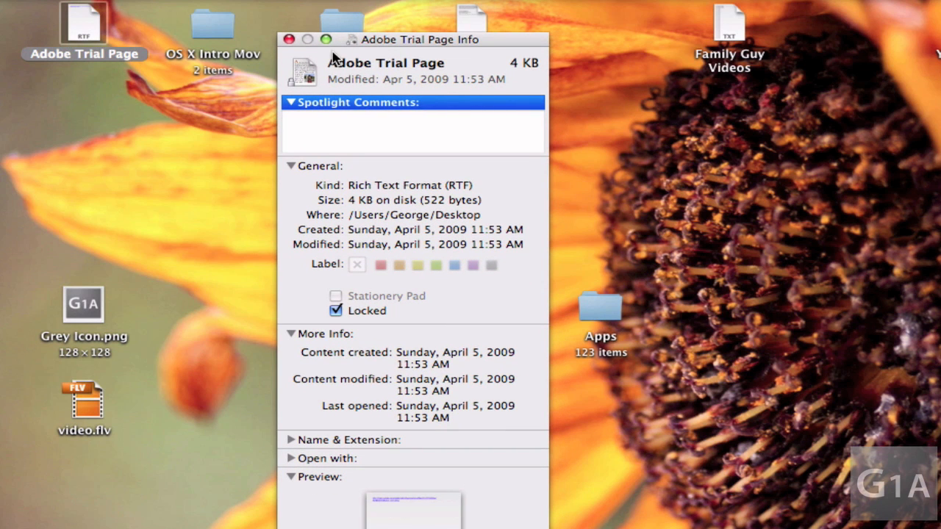
{"action": "left_click_drag", "start_coordinate": [412, 39], "coordinate": [309, 60]}
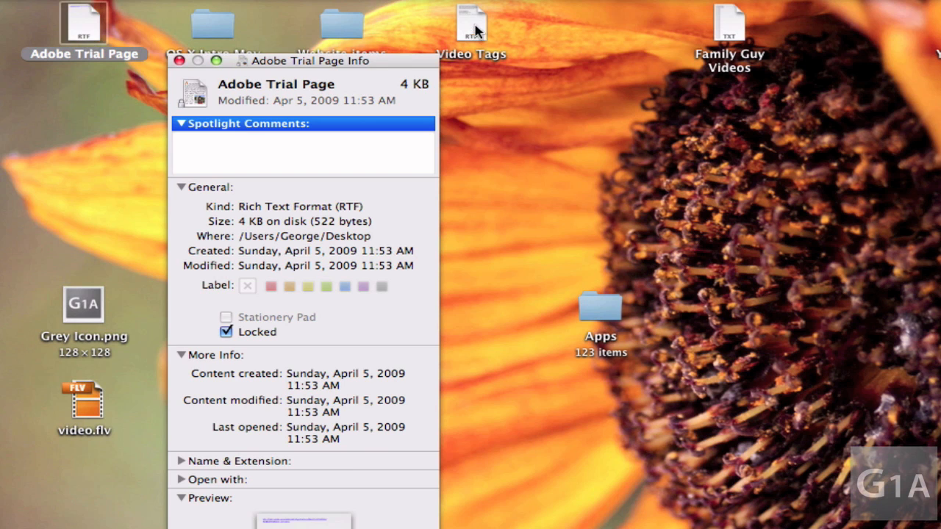
{"action": "left_click", "coordinate": [471, 26]}
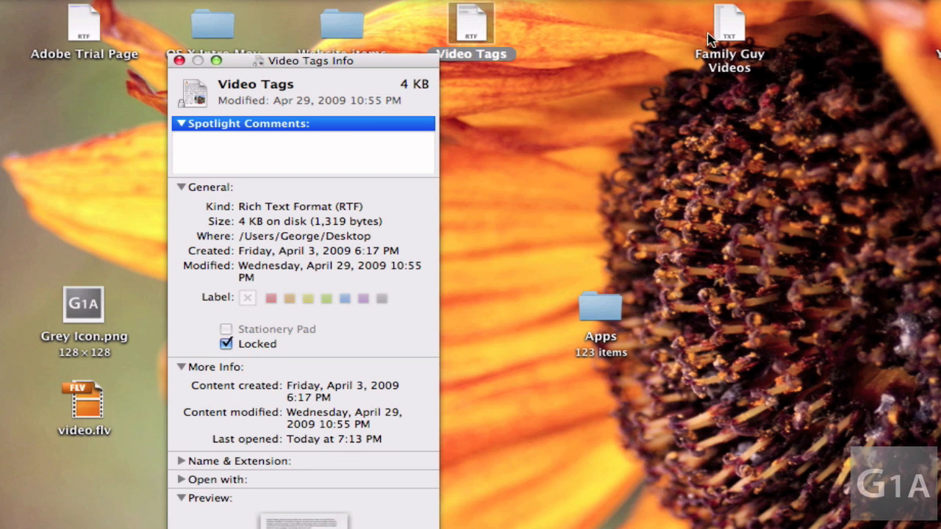
{"action": "left_click", "coordinate": [728, 30]}
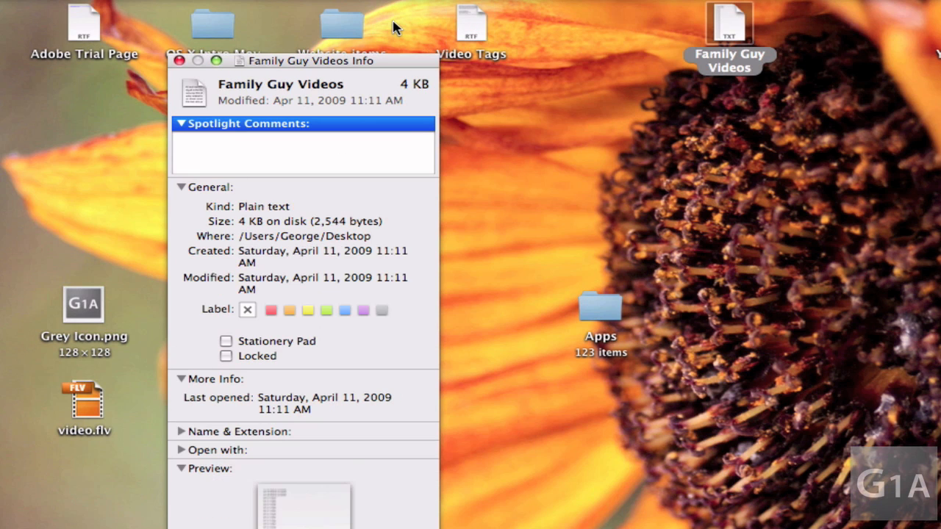